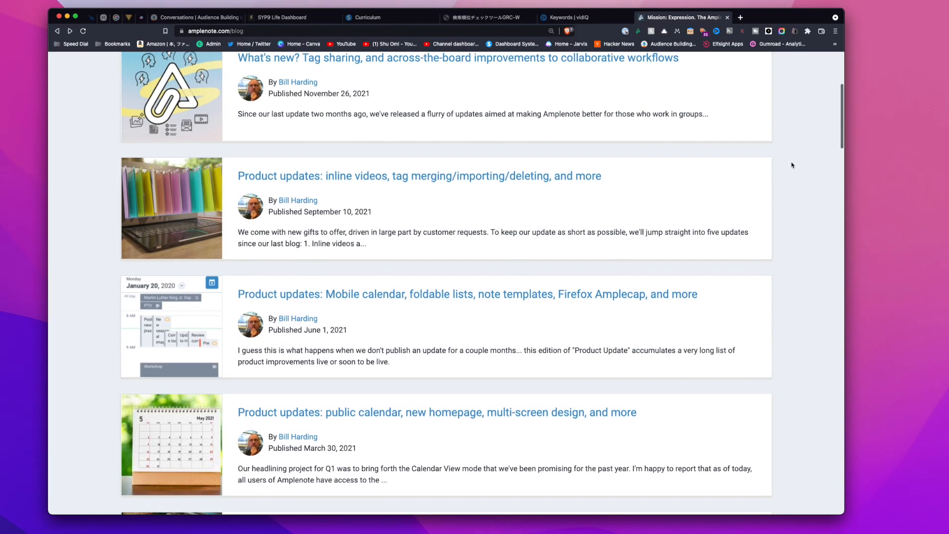
Scroll through the older product update posts on the Amplenote blog
scroll("down", 3)
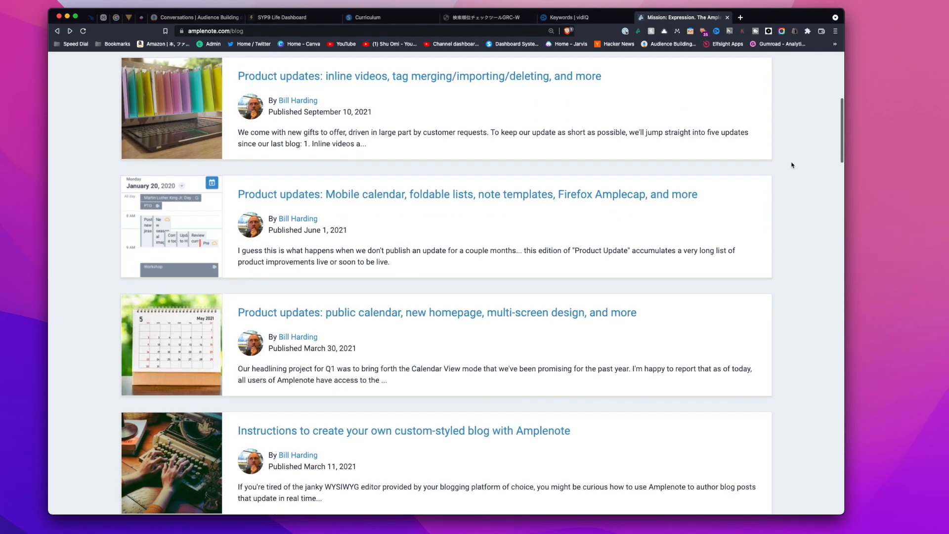
scroll("down", 3)
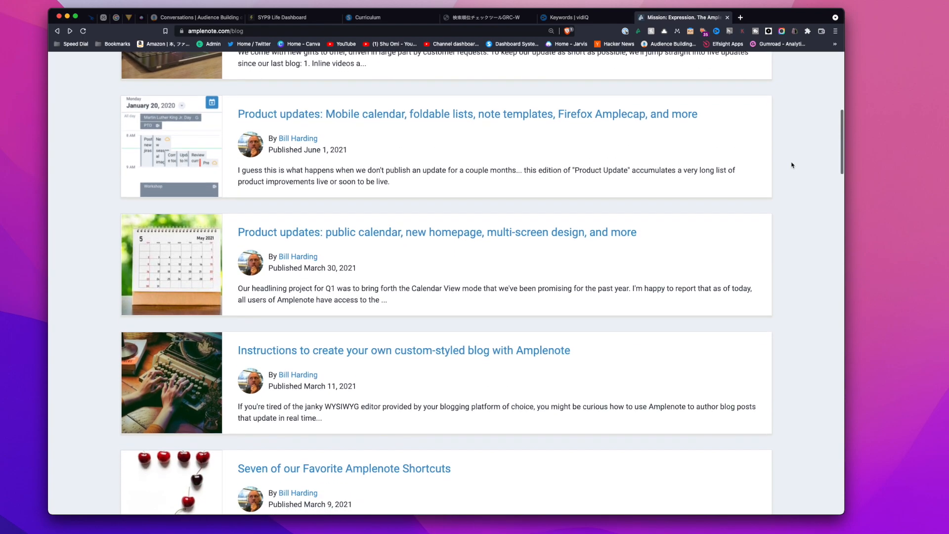
scroll("down", 3)
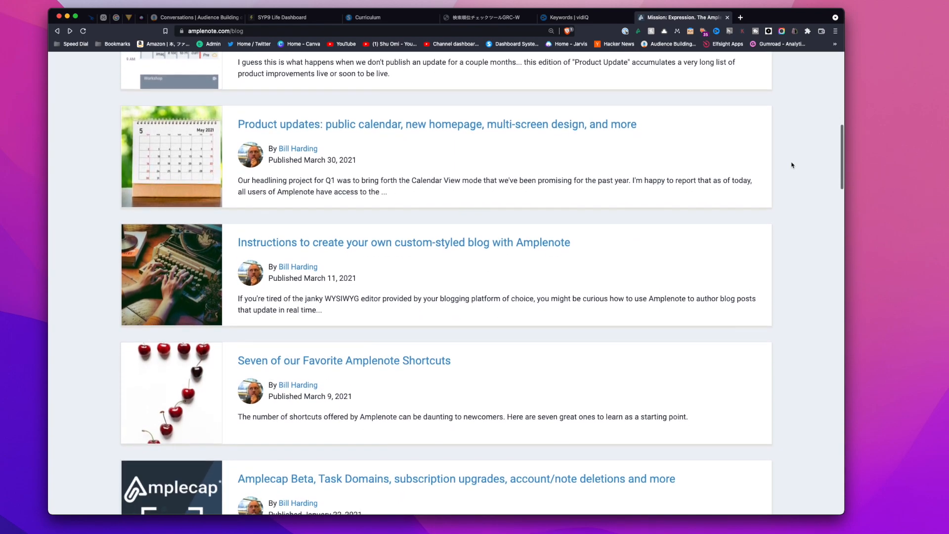
scroll("down", 3)
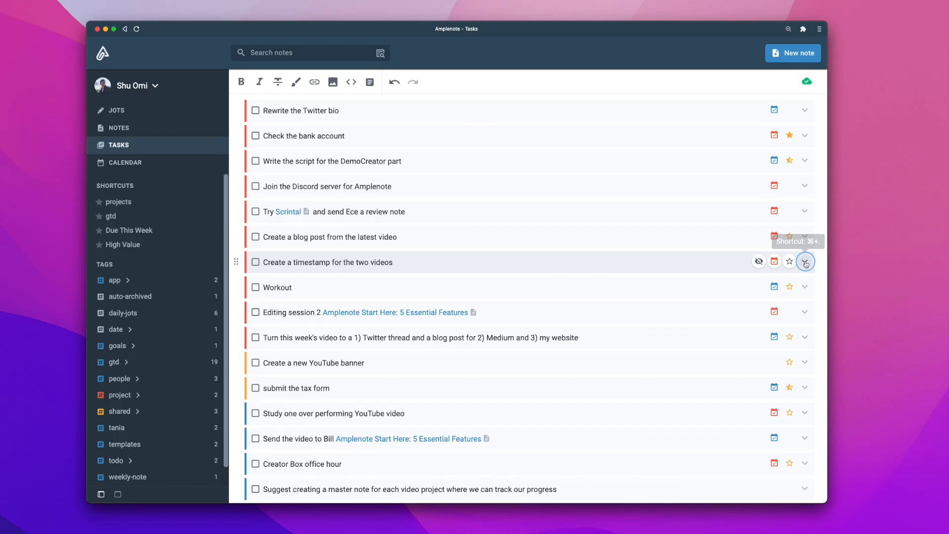
Expand the timestamp task, toggle its Important and Urgent priorities, and keep sorting by task score
left_click(806, 262)
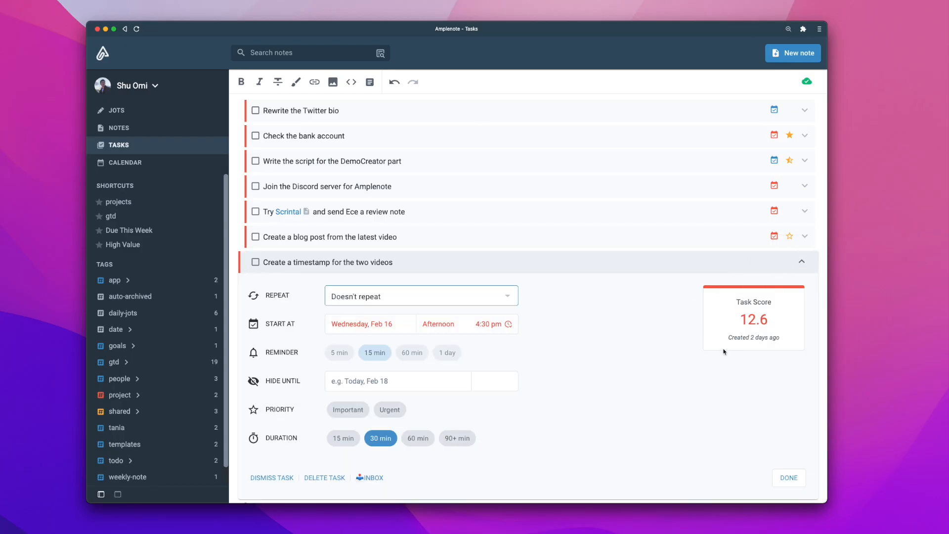
scroll("down", 3)
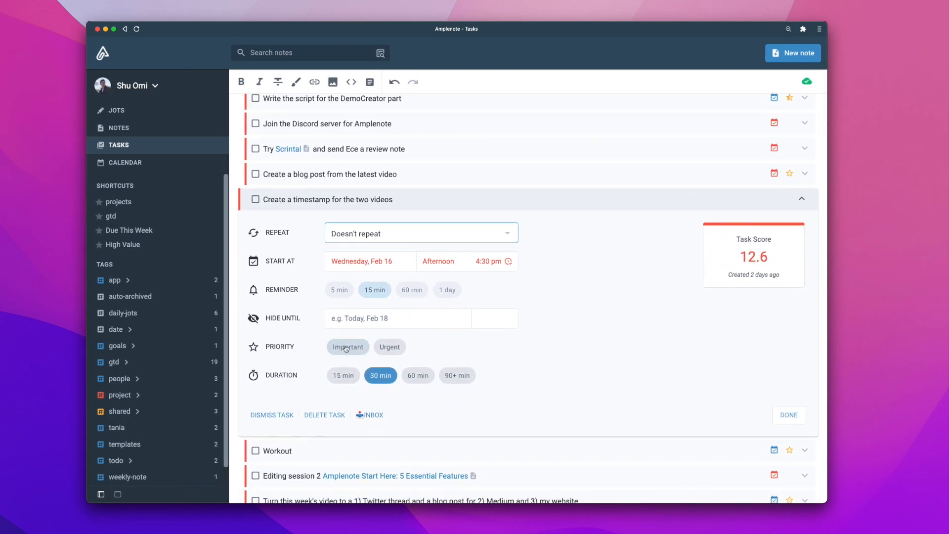
mouse_move(347, 347)
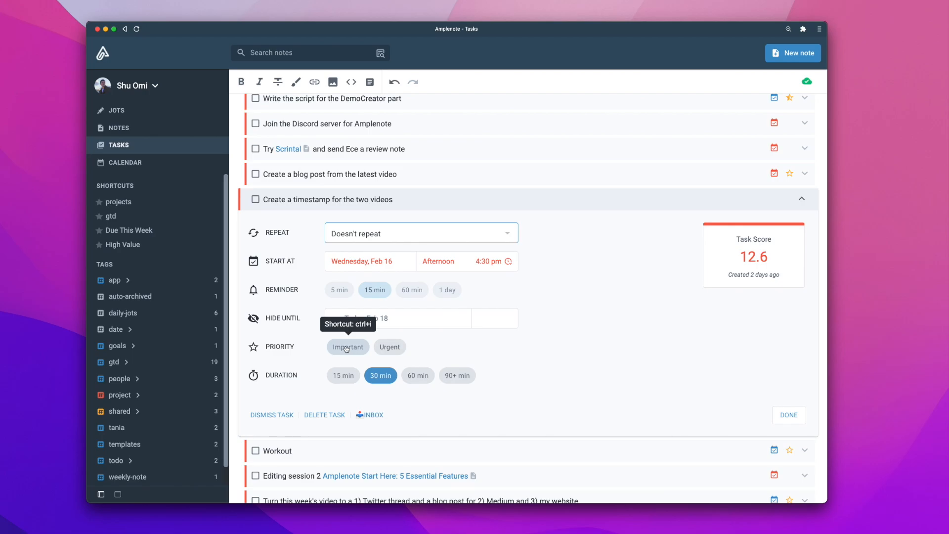
left_click(347, 347)
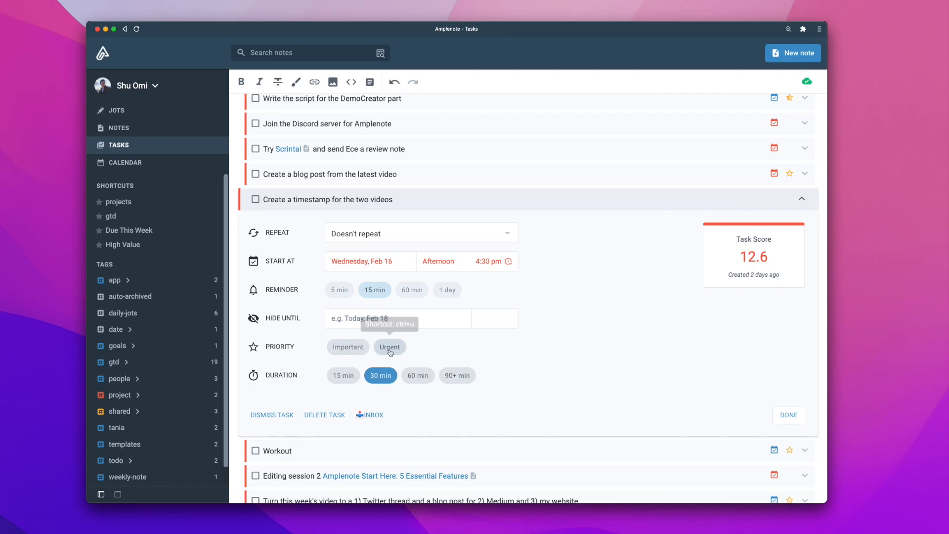
left_click(389, 346)
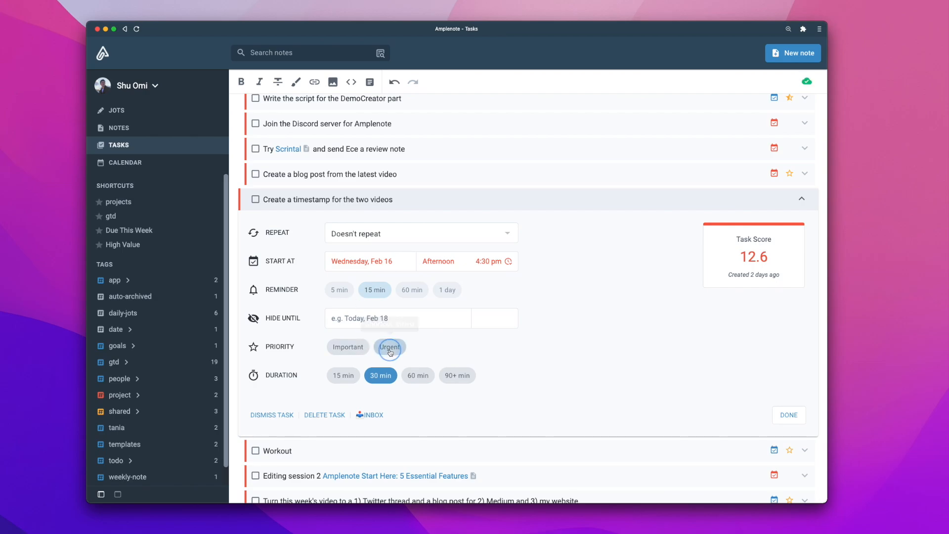
left_click(390, 352)
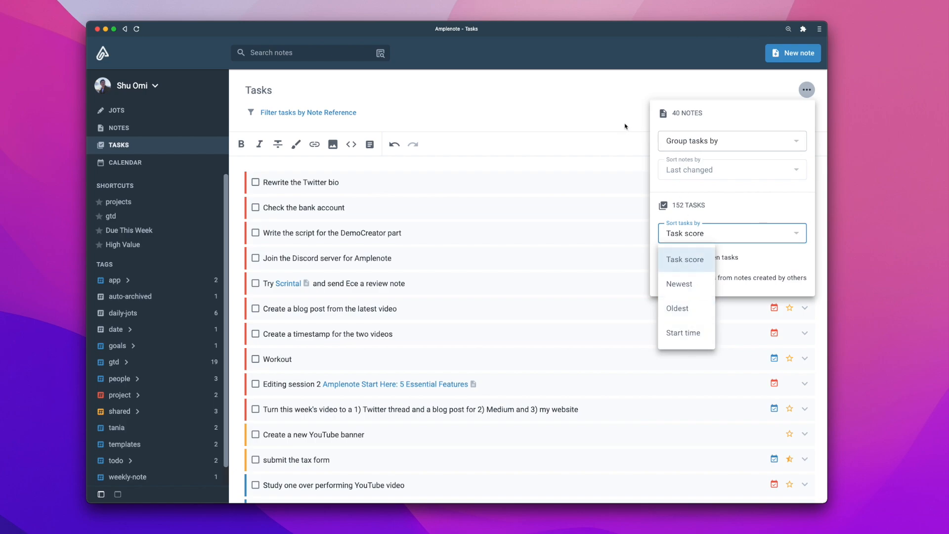
left_click(116, 110)
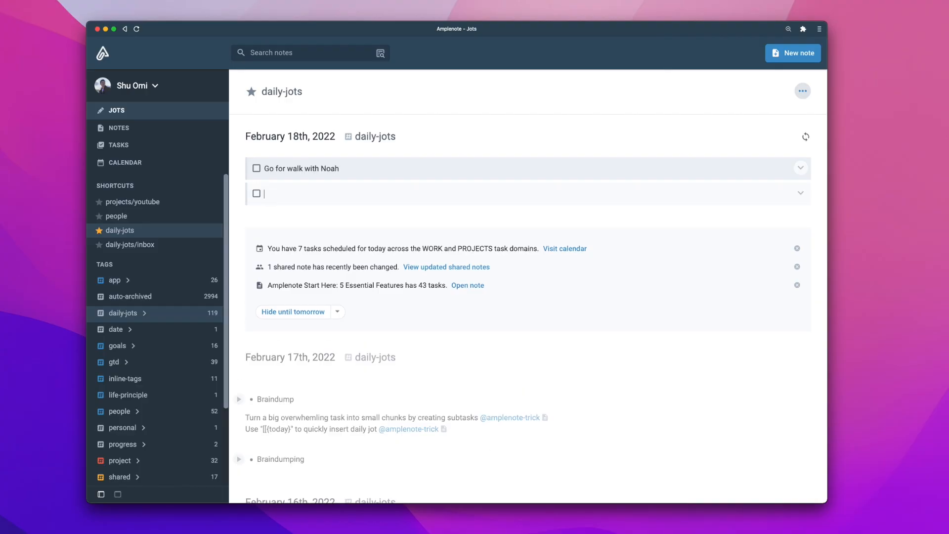
Add jot tasks 'Get grassfed protein' and 'Create two blog posts from the latest videos', marking the latter Important
type("Get grassfed protein")
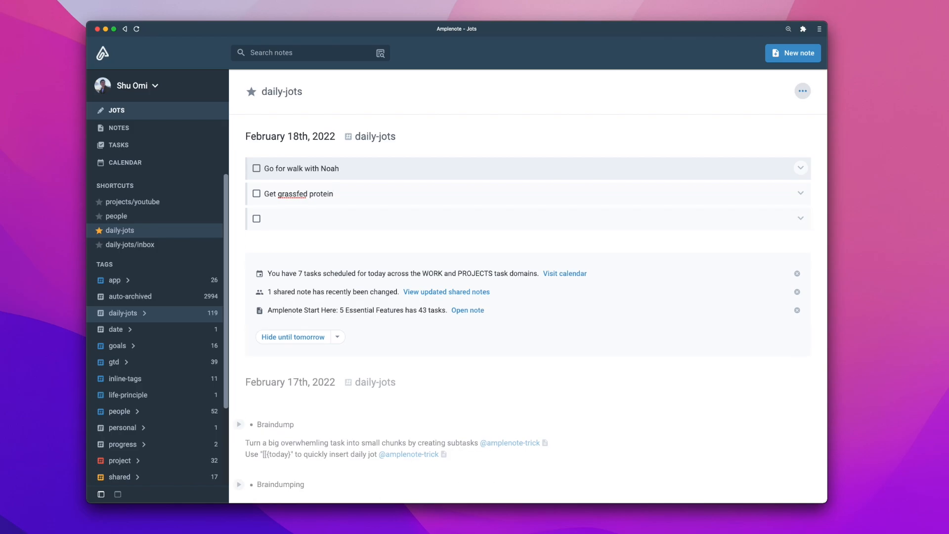
type("Create two blog posts from the latest videos")
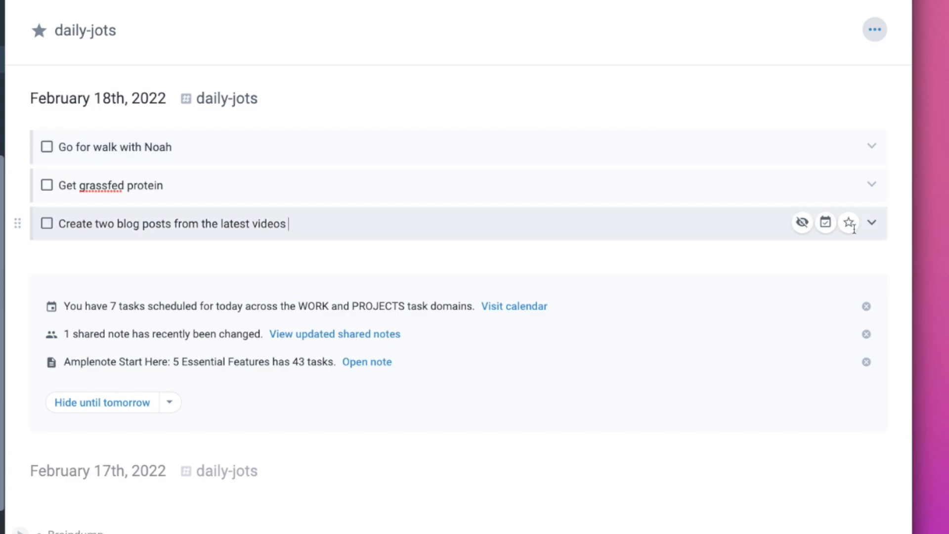
left_click(849, 223)
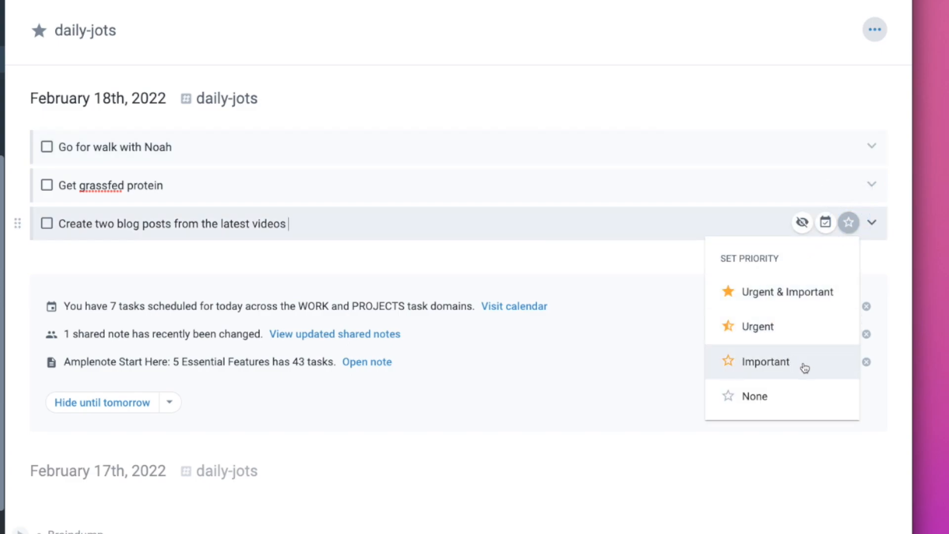
left_click(764, 362)
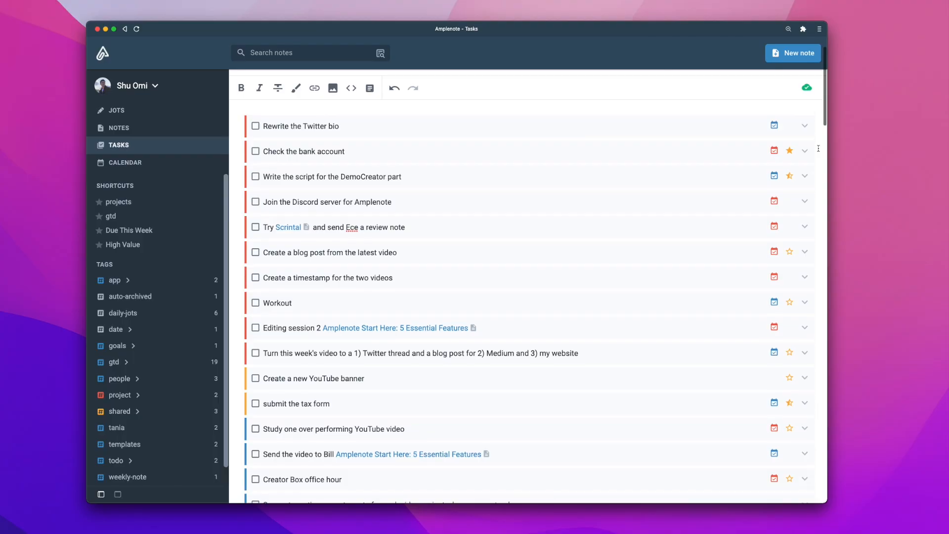
Hide the 'Create a new YouTube banner' task for a custom 4 days
scroll("down", 3)
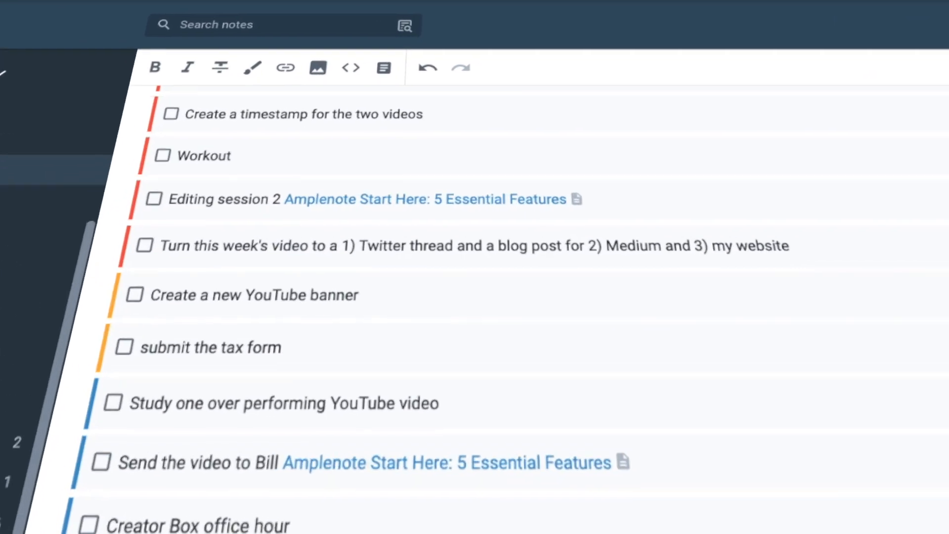
scroll("down", 3)
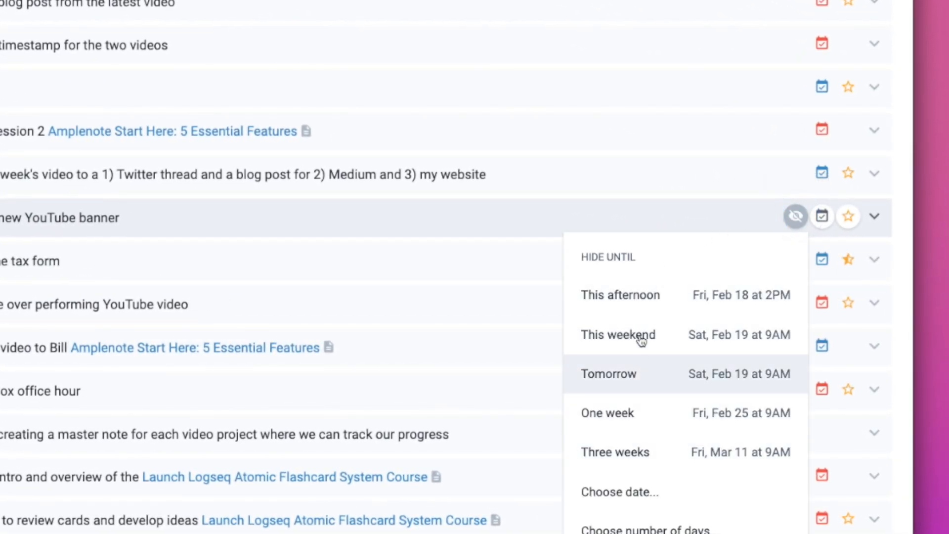
left_click(645, 529)
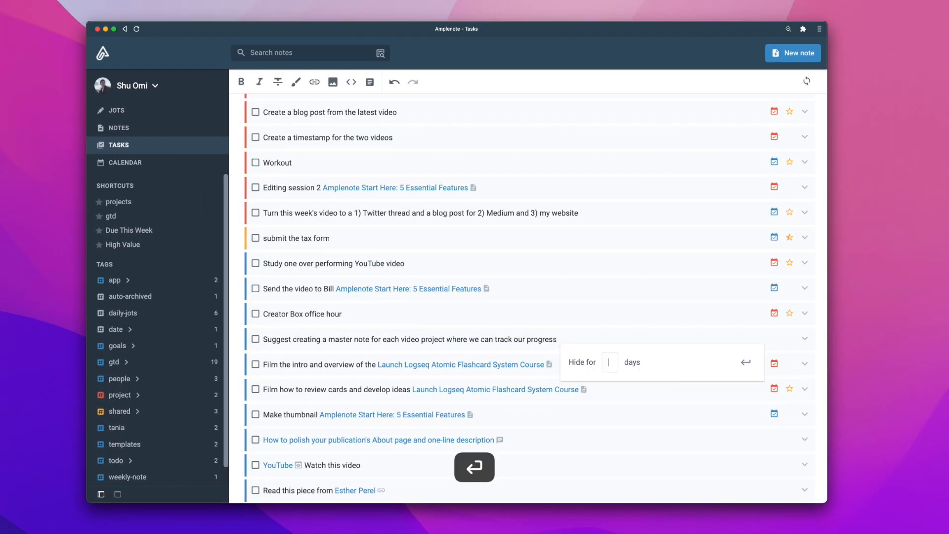
type("4")
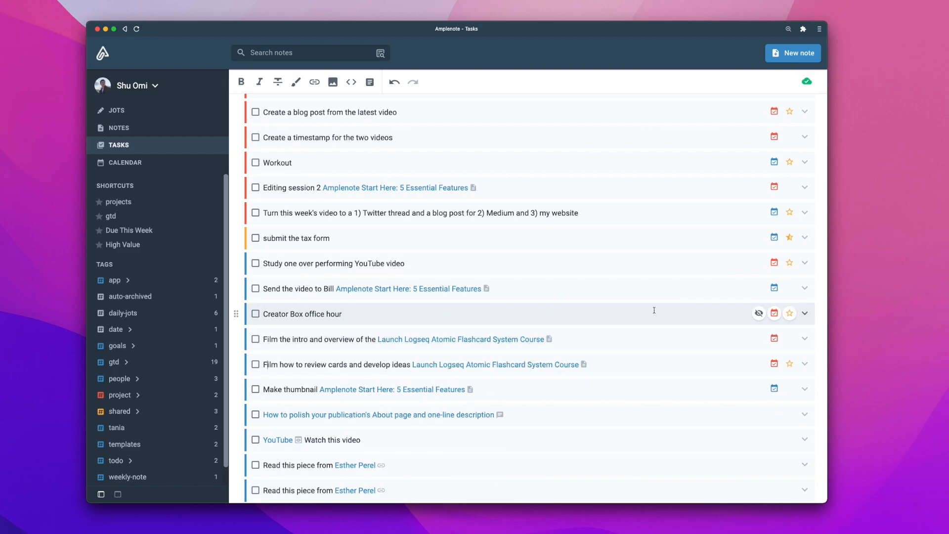
mouse_move(111, 110)
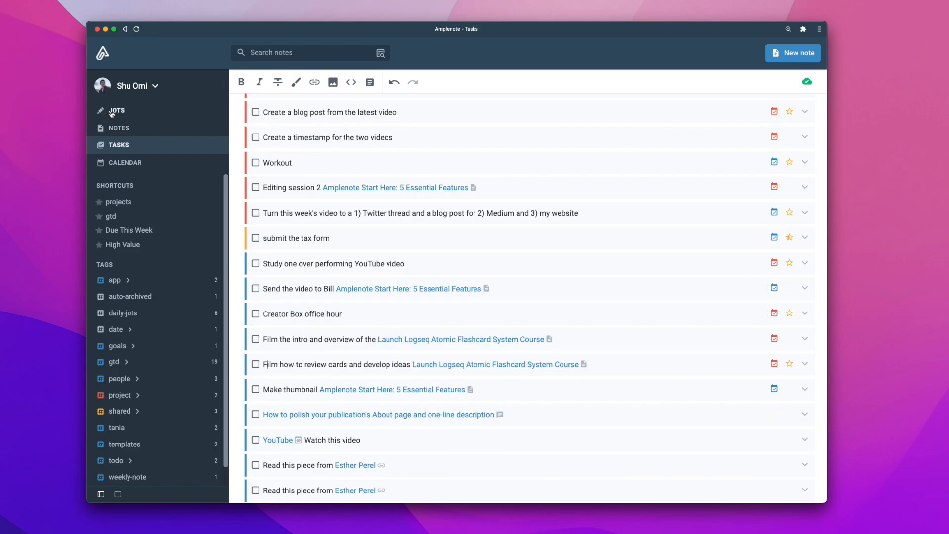
Move both new jot tasks into the MAYBE note and view that note
left_click(119, 128)
type("Get grassfed protein !mo")
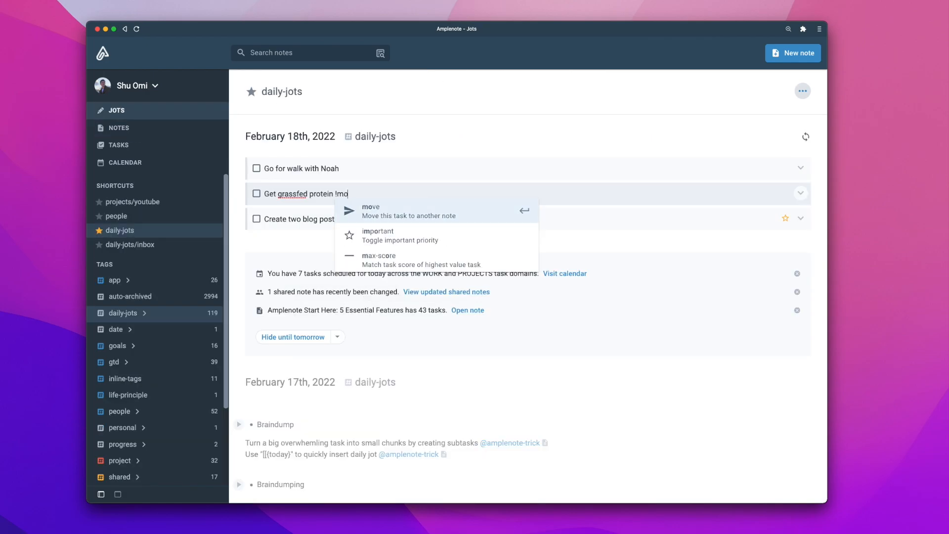
type("may")
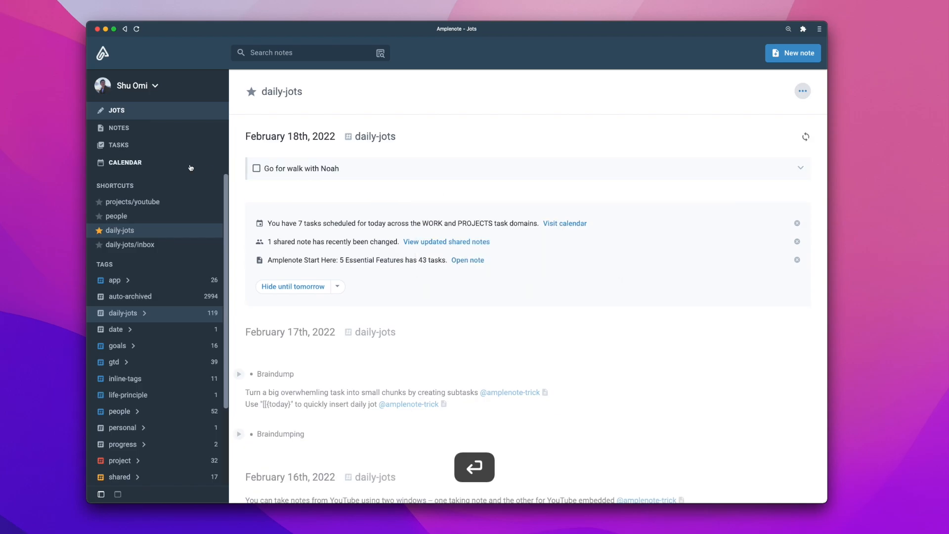
left_click(119, 127)
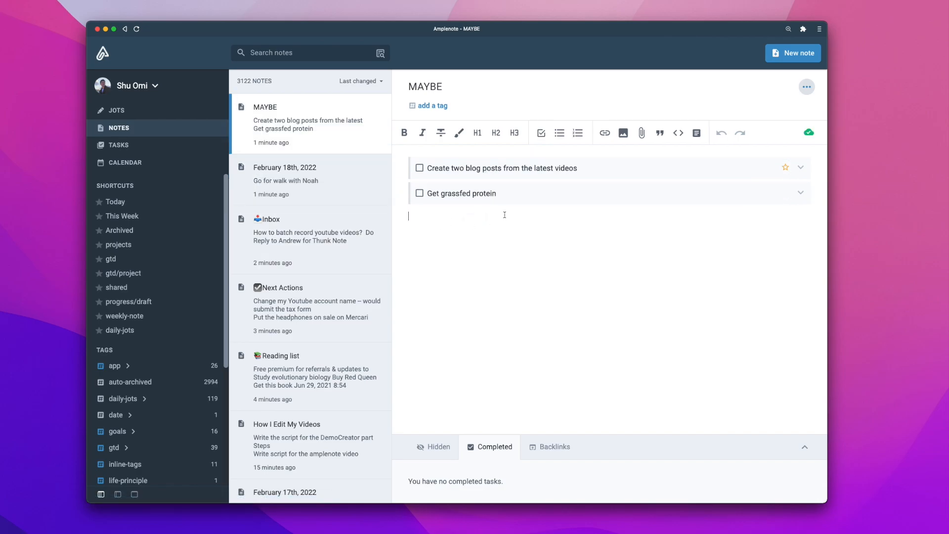
Exclude the MAYBE note from the Tasks list via the note-reference filter
left_click(119, 144)
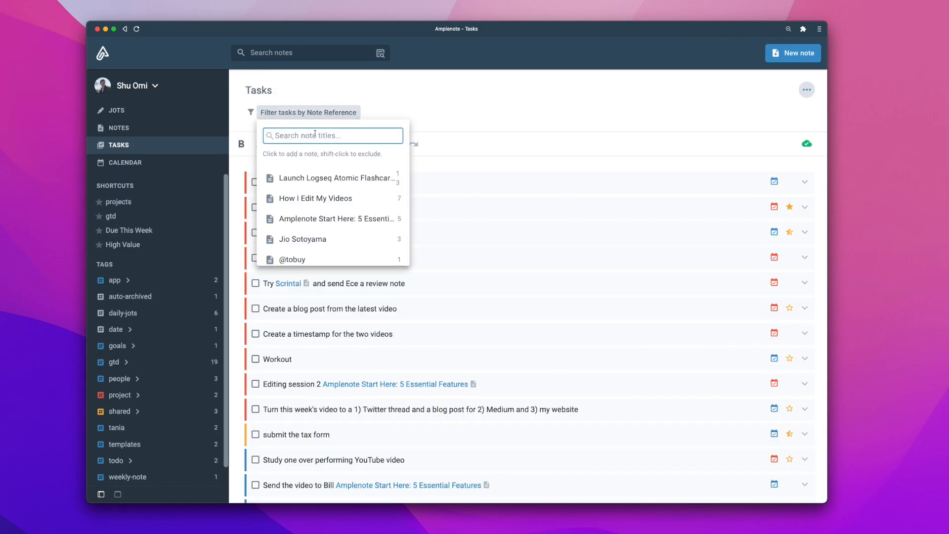
type("maybe")
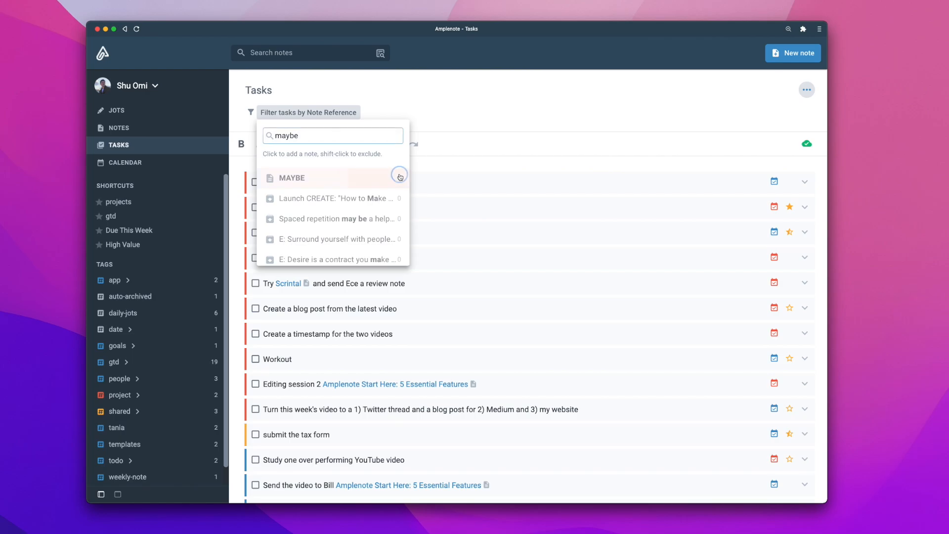